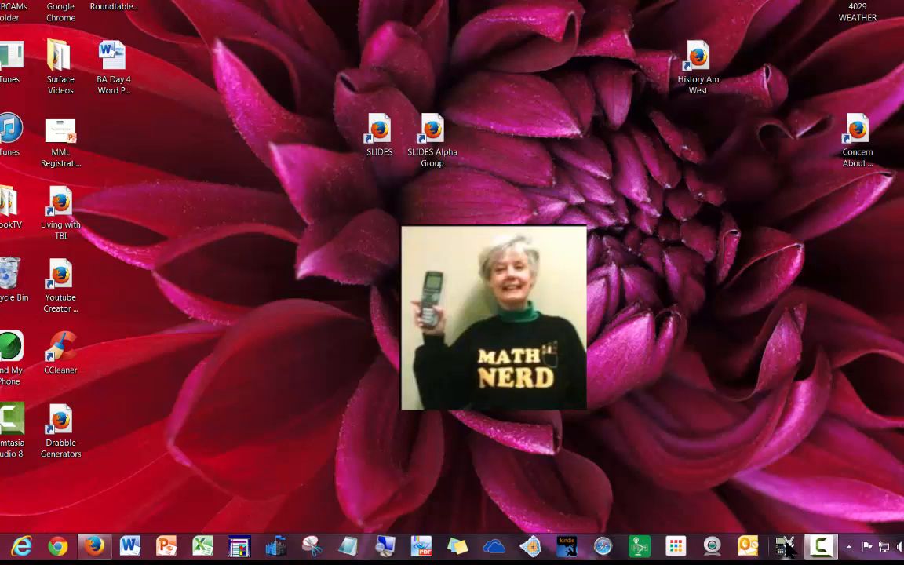
pyautogui.moveTo(784, 546)
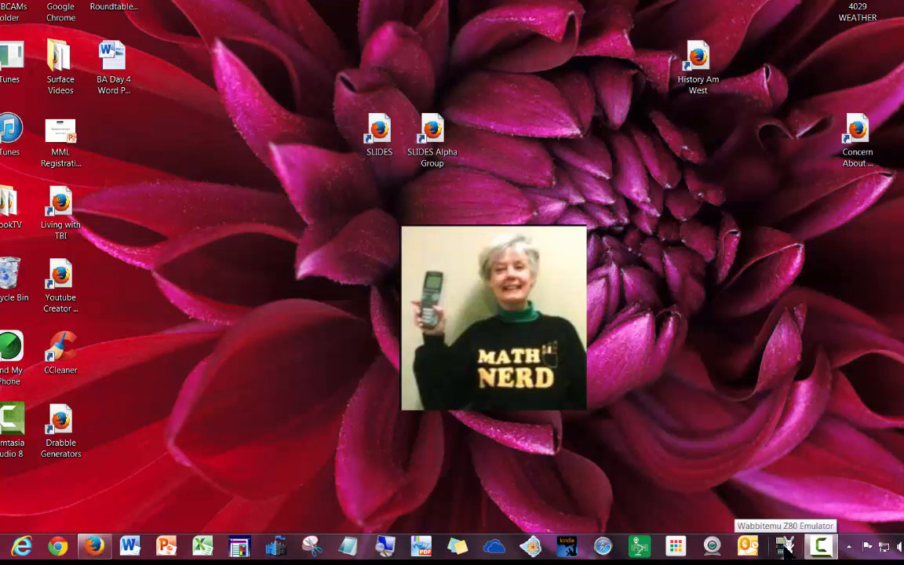
# Launch the emulated TI-84 Plus calculator from the taskbar.
pyautogui.click(782, 546)
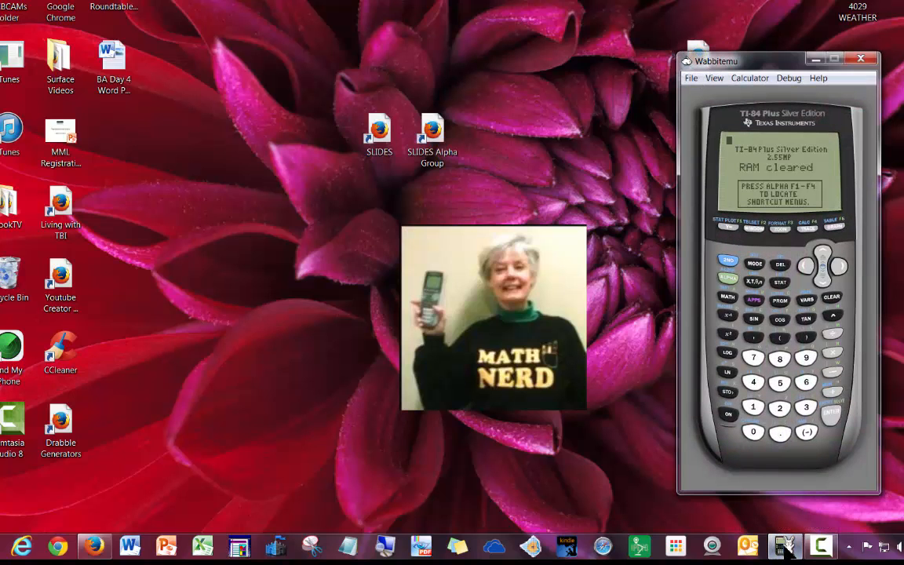
pyautogui.moveTo(737, 426)
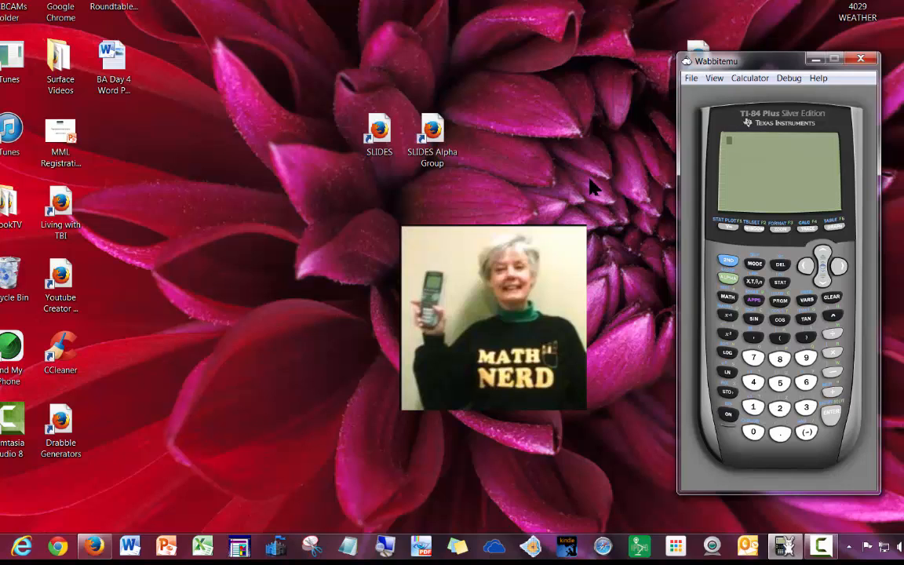
pyautogui.moveTo(736, 129)
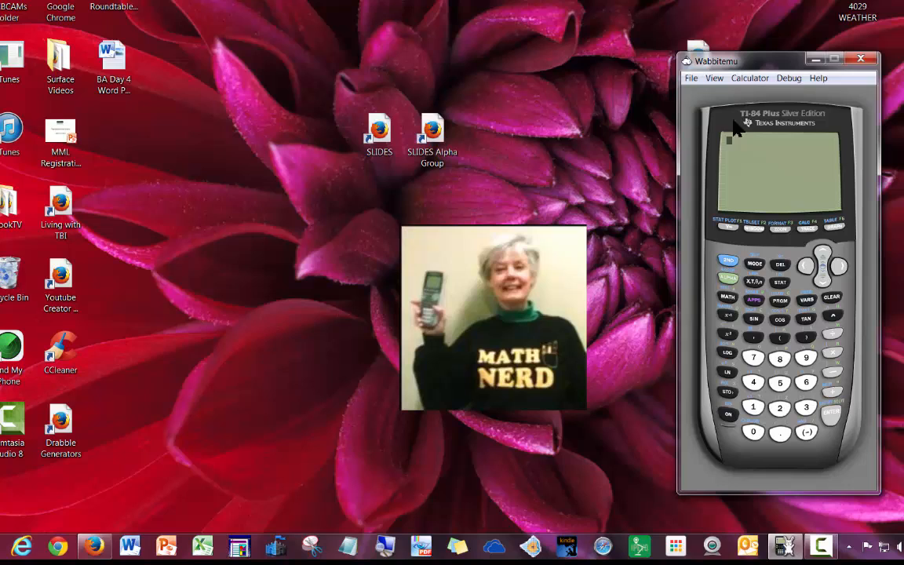
pyautogui.moveTo(719, 63)
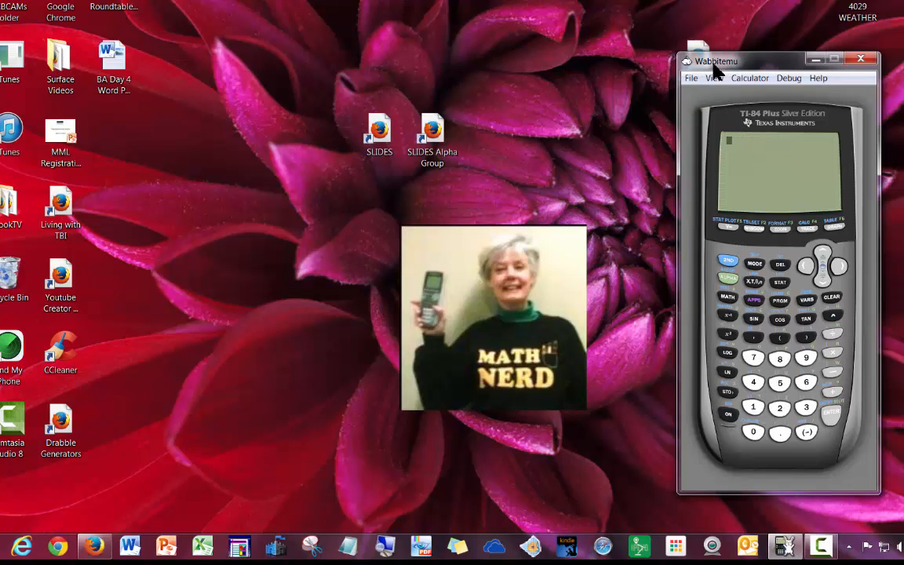
pyautogui.moveTo(310, 541)
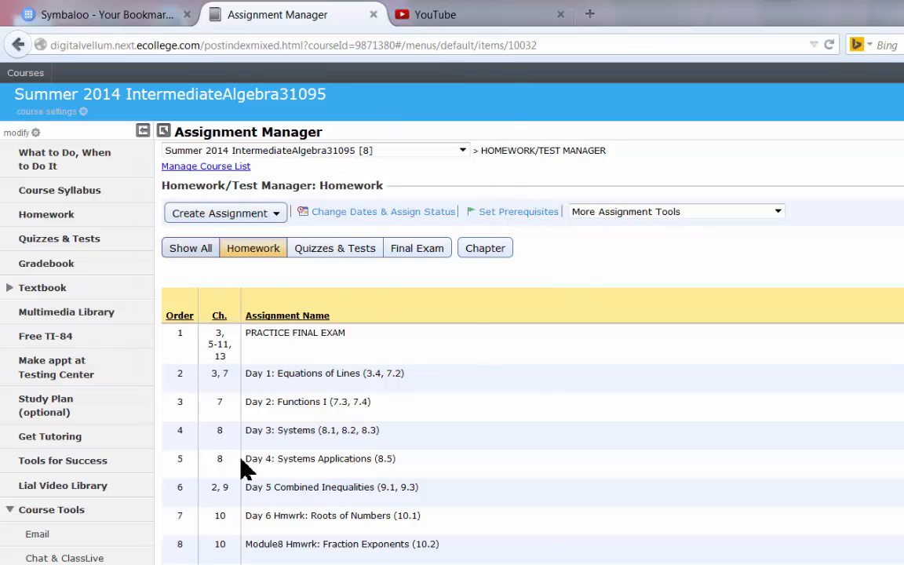
# Search Google for 'Wabbitemu' from the bookmarks start page.
pyautogui.click(107, 14)
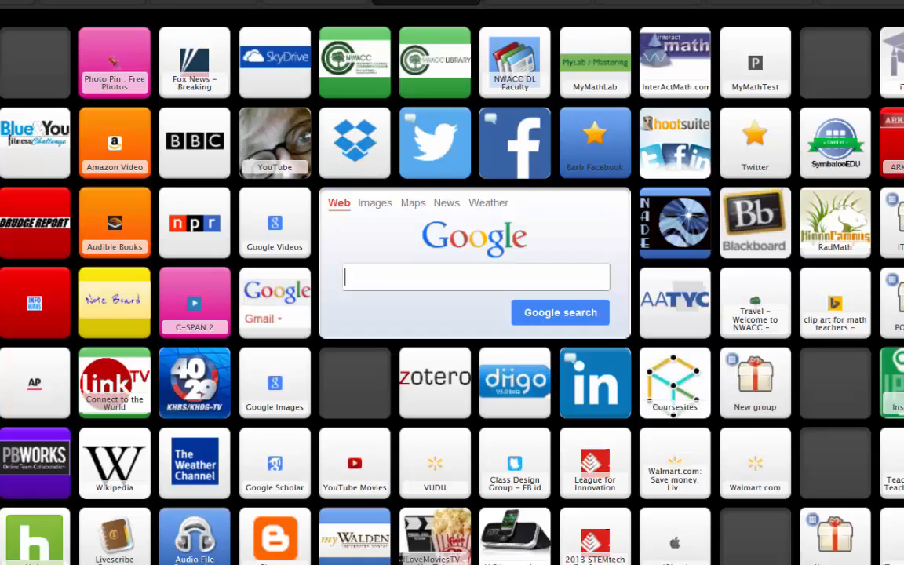
pyautogui.moveTo(510, 270)
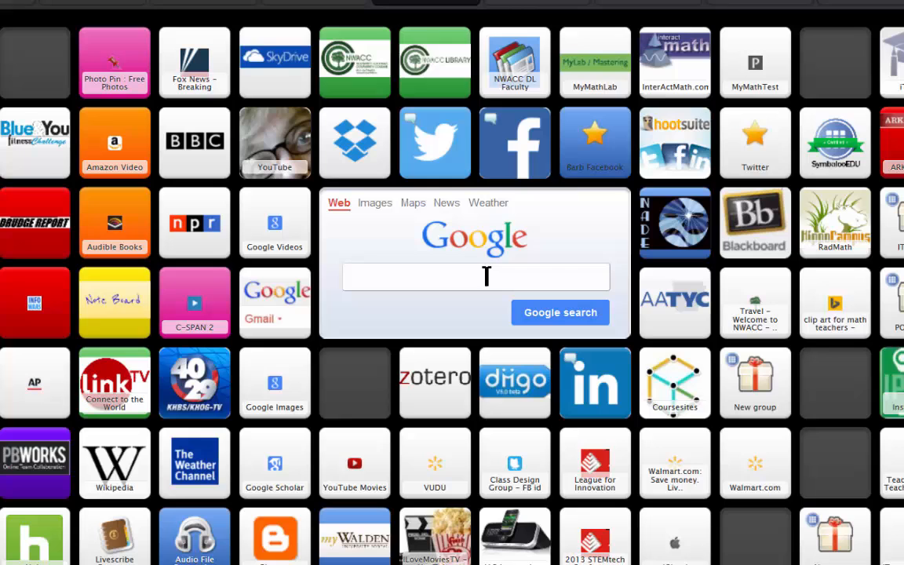
pyautogui.write('Wabbi')
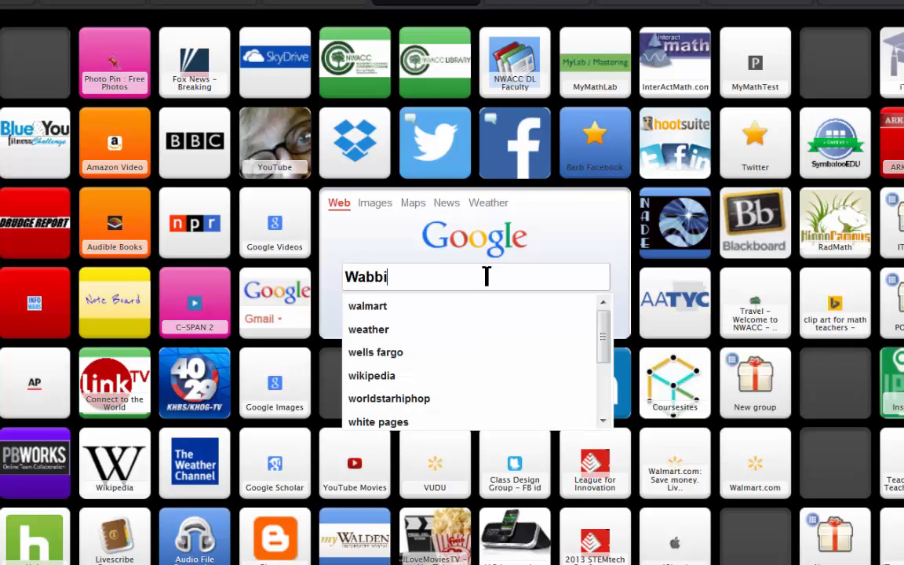
pyautogui.write('temu')
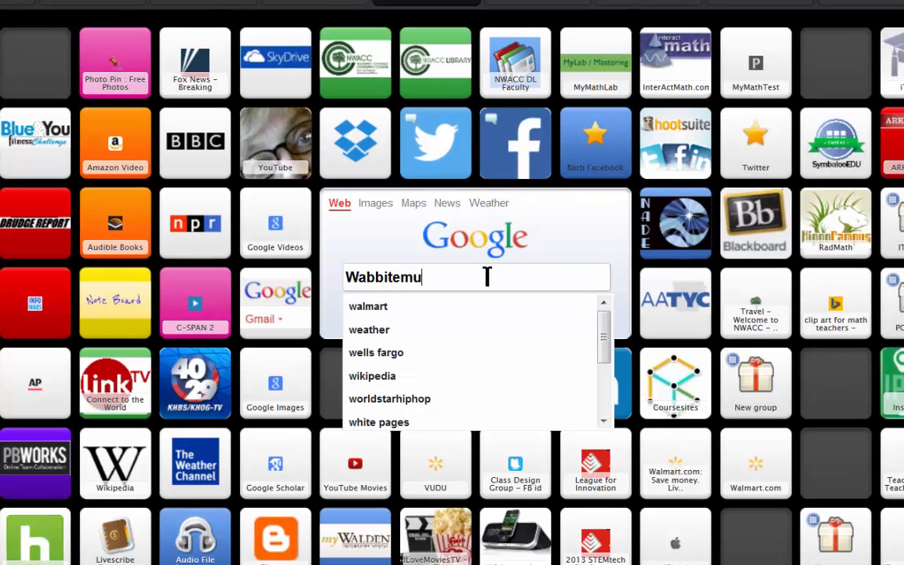
pyautogui.press('Return')
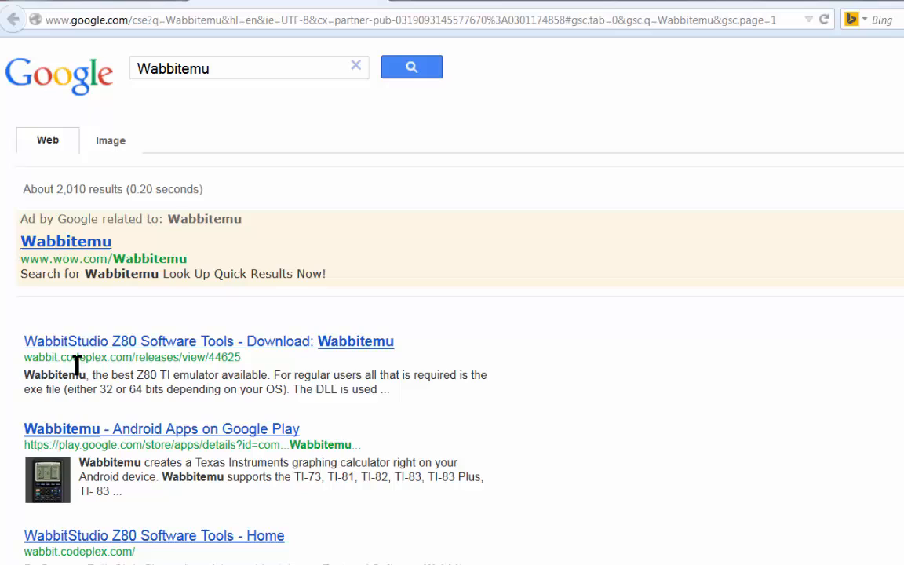
pyautogui.moveTo(133, 361)
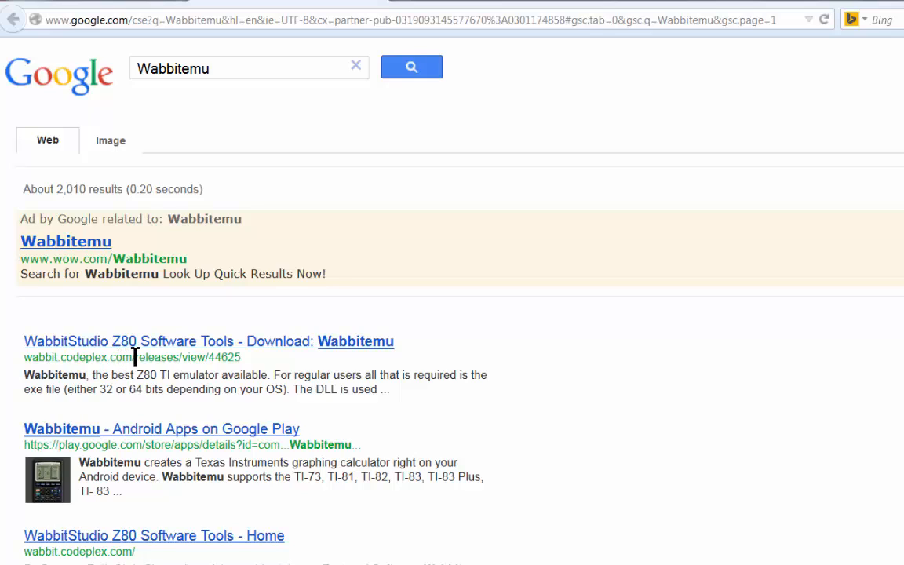
pyautogui.moveTo(313, 351)
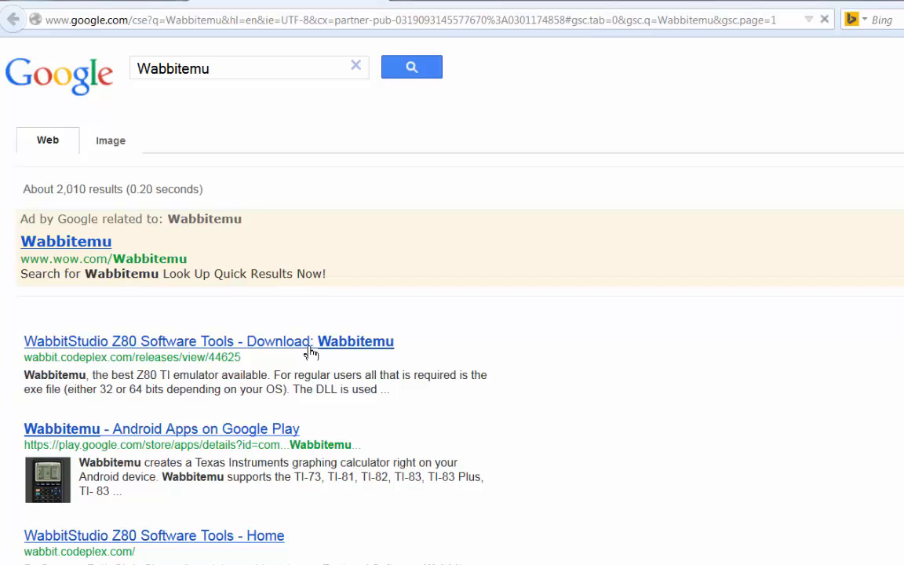
# Open the WabbitStudio Wabbitemu download result and scroll to the download links.
pyautogui.click(207, 341)
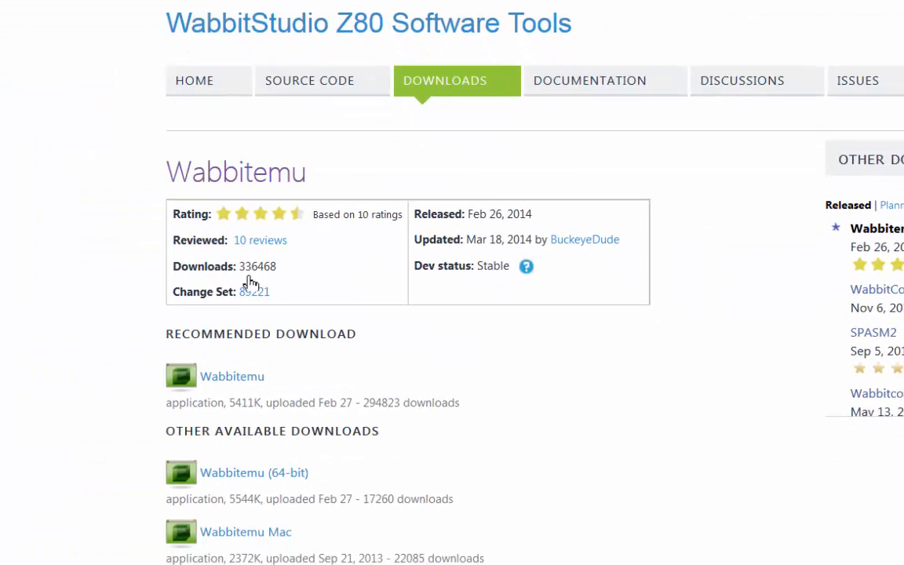
pyautogui.scroll(-3)
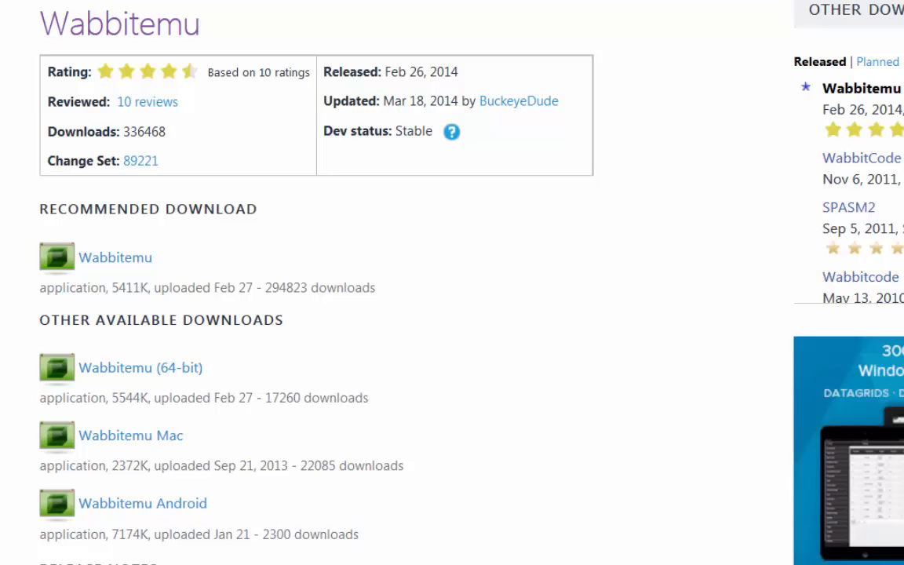
pyautogui.moveTo(180, 405)
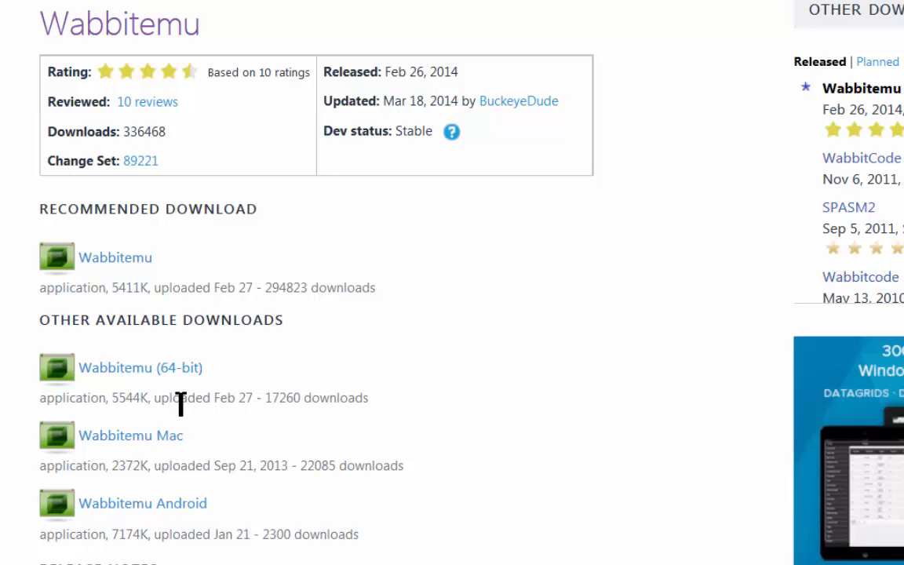
pyautogui.moveTo(203, 392)
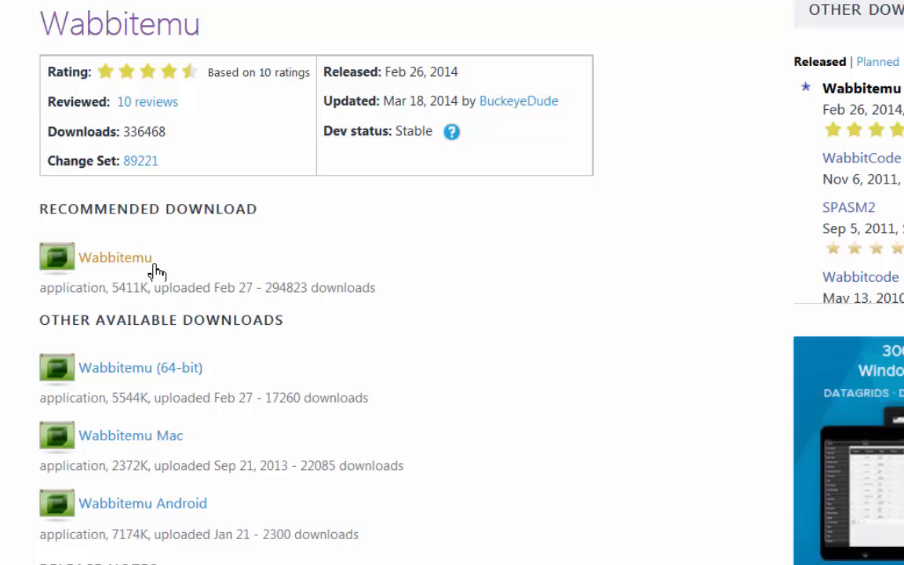
pyautogui.moveTo(106, 509)
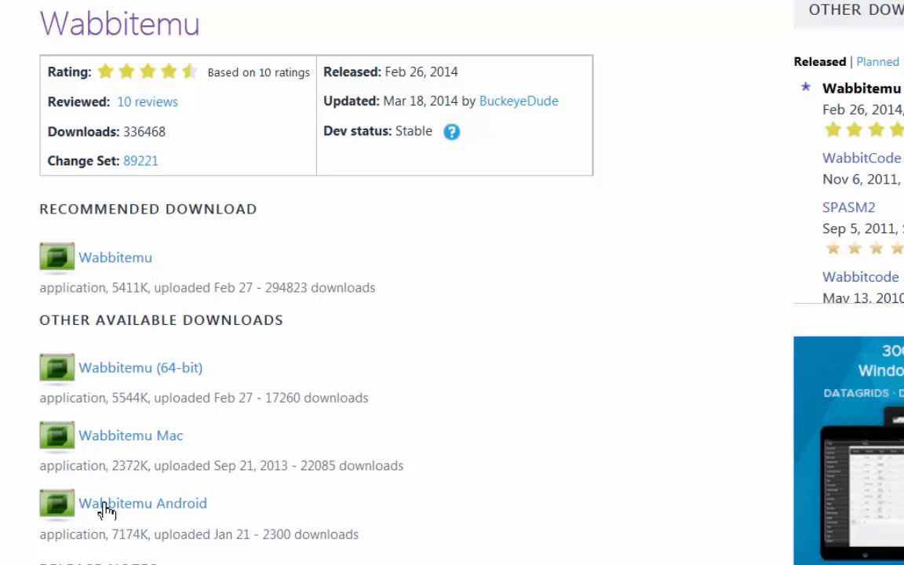
pyautogui.moveTo(169, 530)
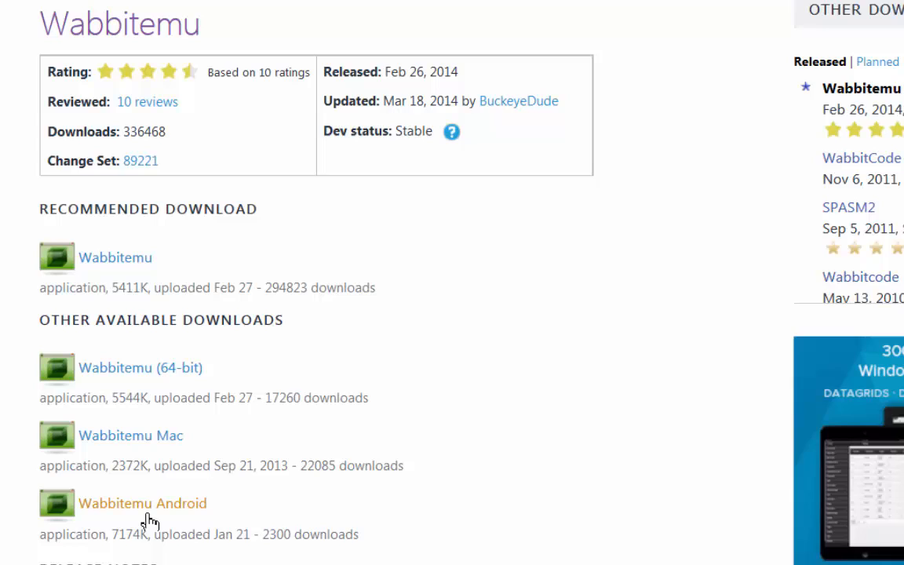
pyautogui.moveTo(200, 523)
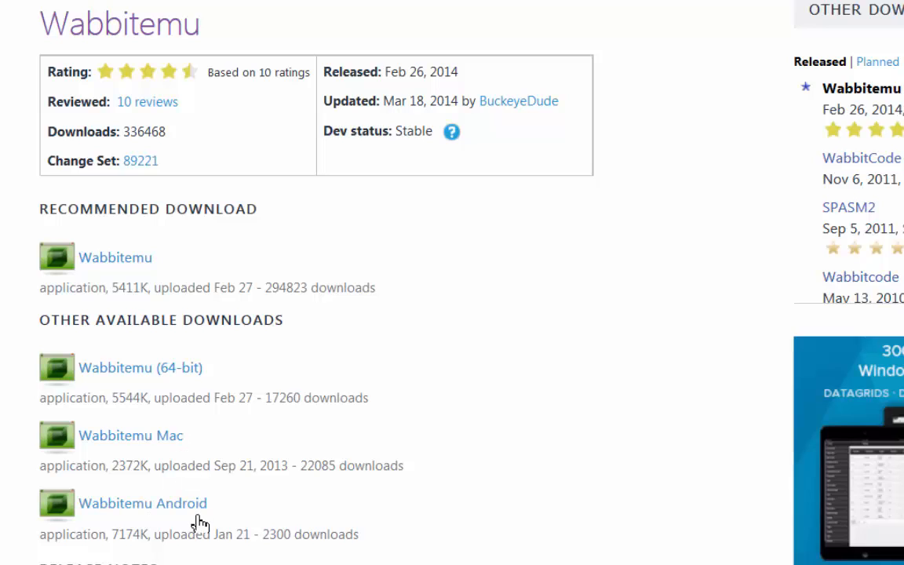
pyautogui.moveTo(568, 492)
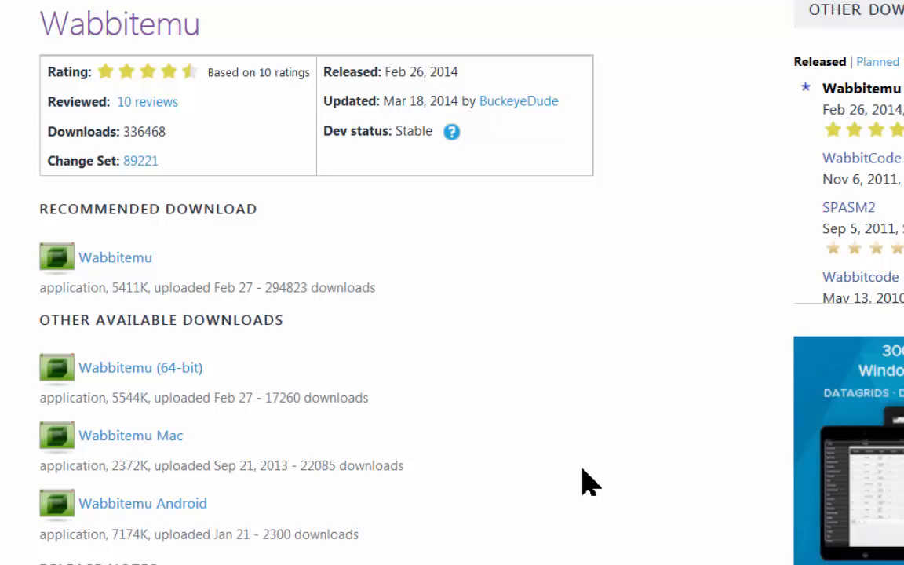
pyautogui.moveTo(588, 458)
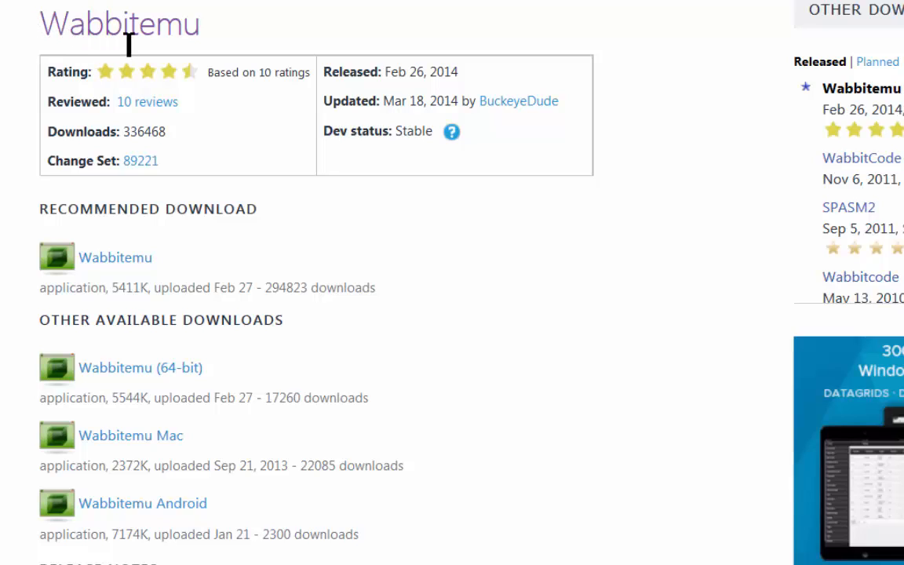
pyautogui.moveTo(206, 69)
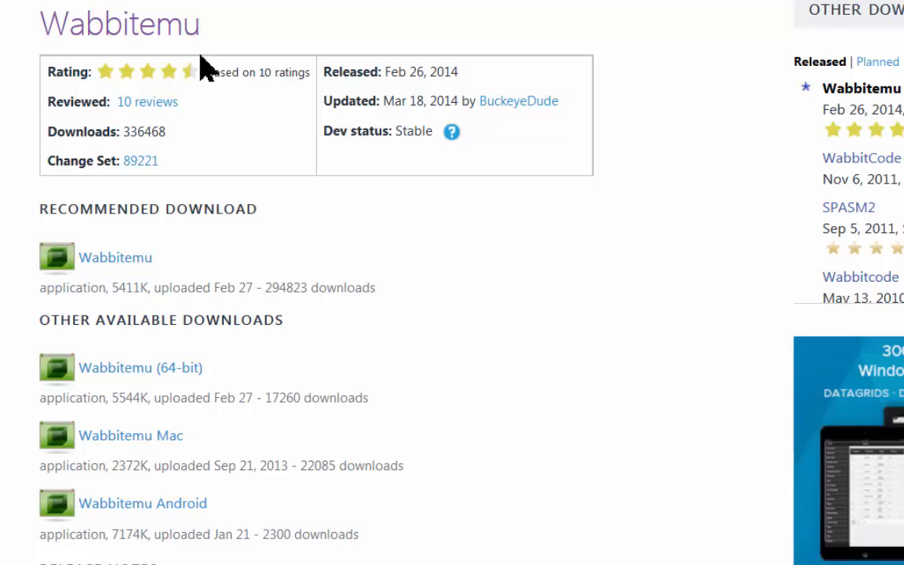
pyautogui.moveTo(173, 39)
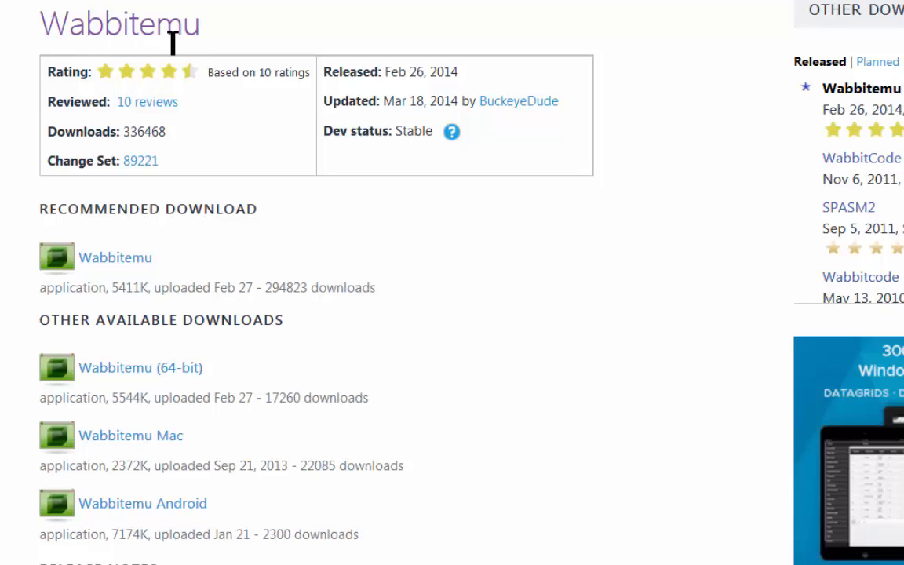
pyautogui.moveTo(270, 41)
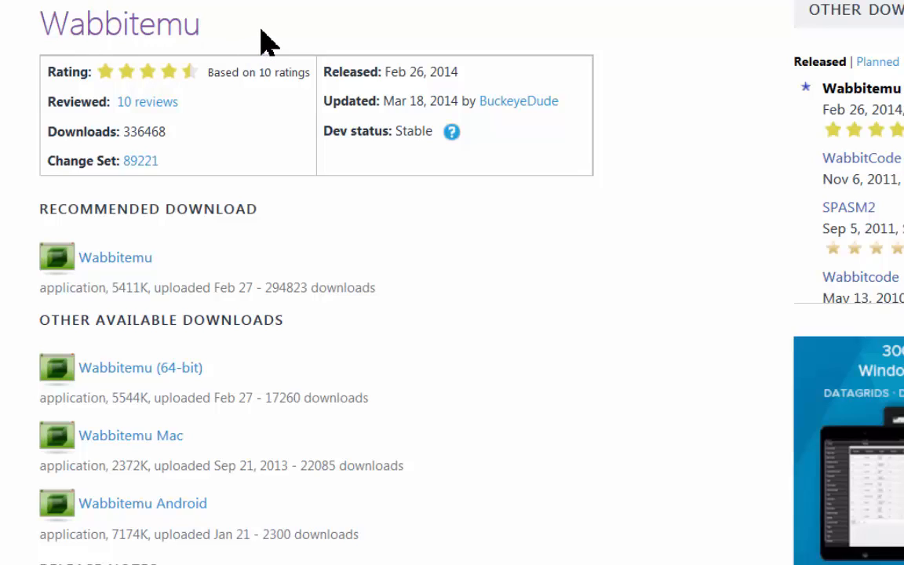